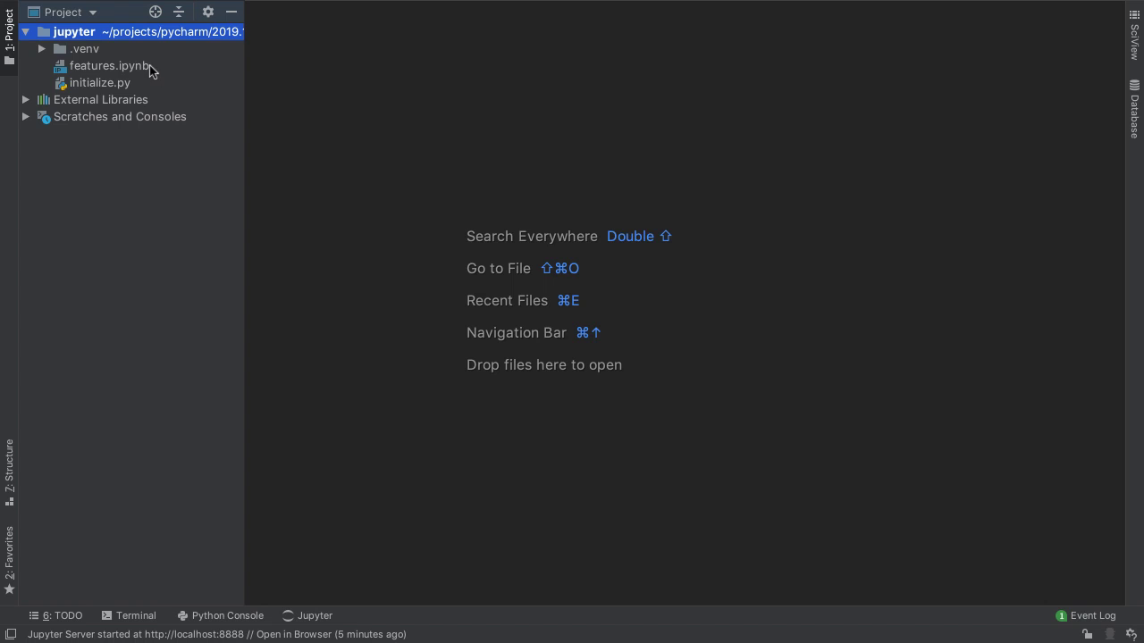
Step: Open features.ipynb, compare preview-only and split views, and show the scatter plot output
double_click(109, 64)
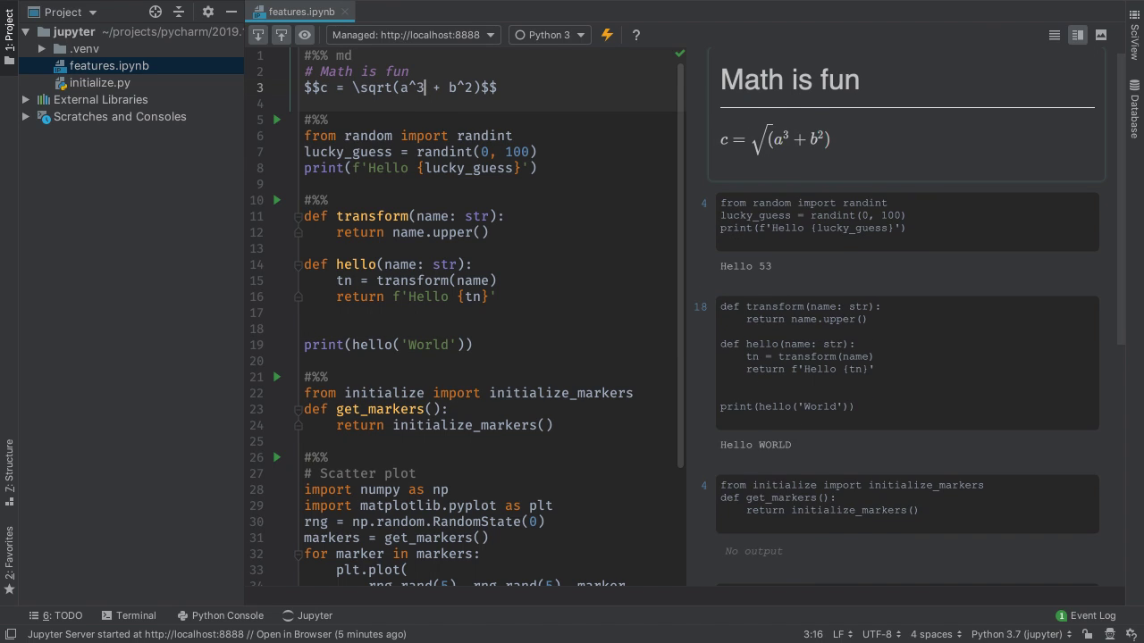
left_click(1054, 36)
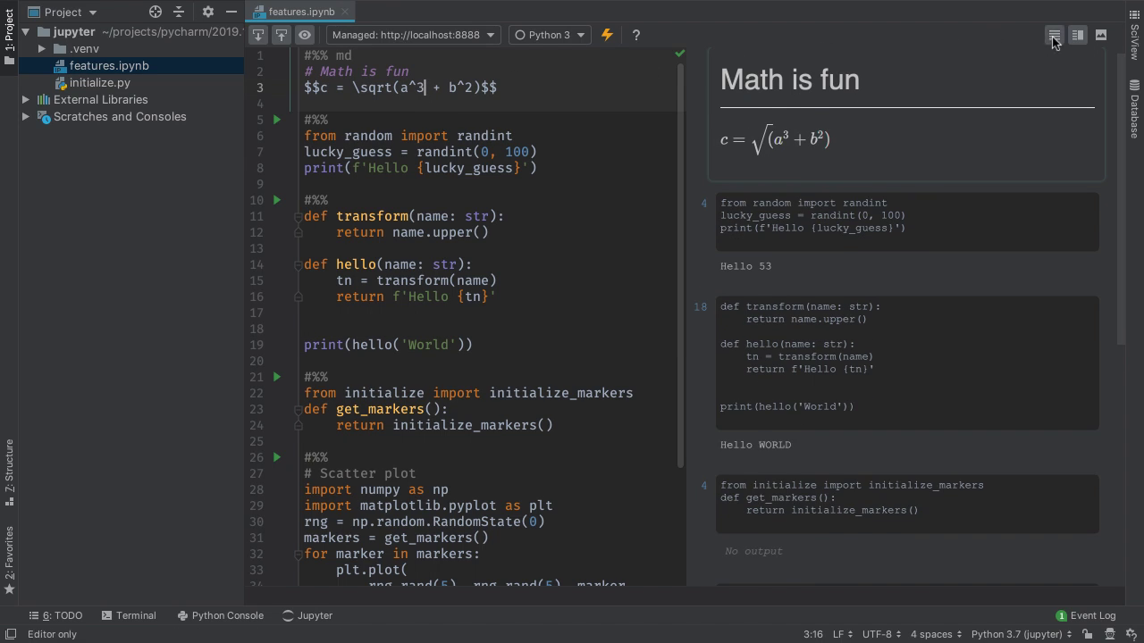
left_click(1101, 36)
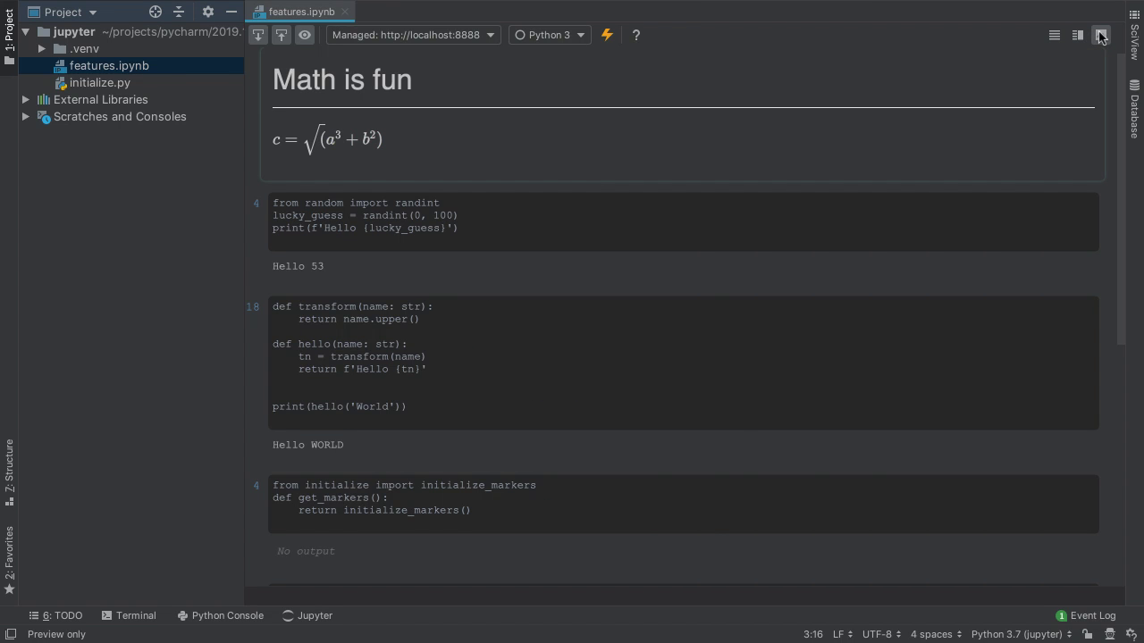
left_click(1075, 36)
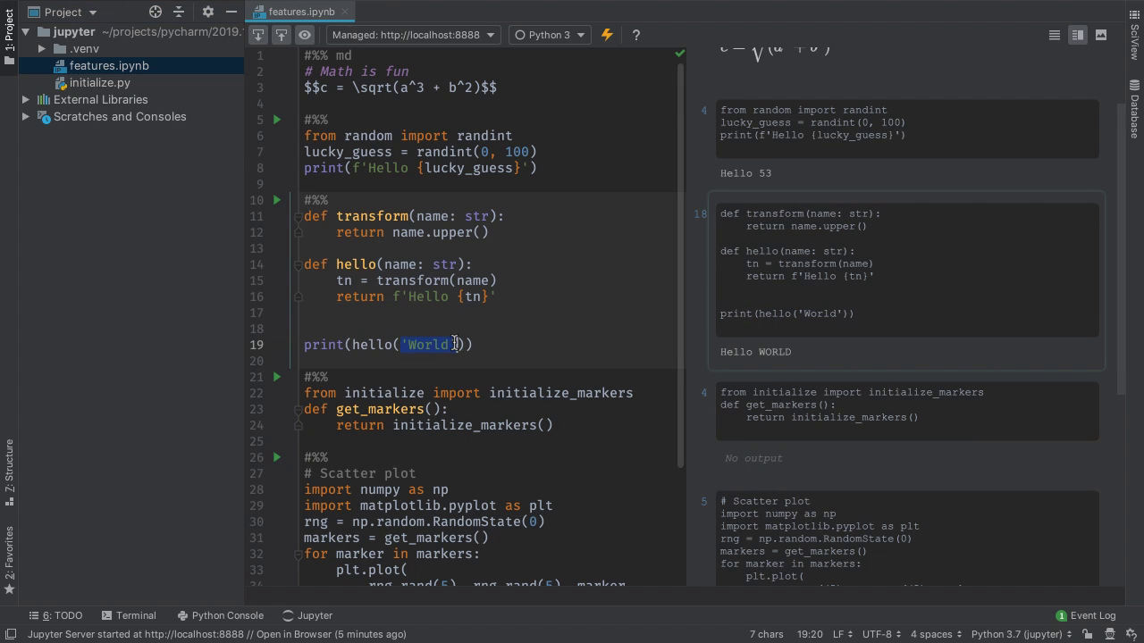
type("42")
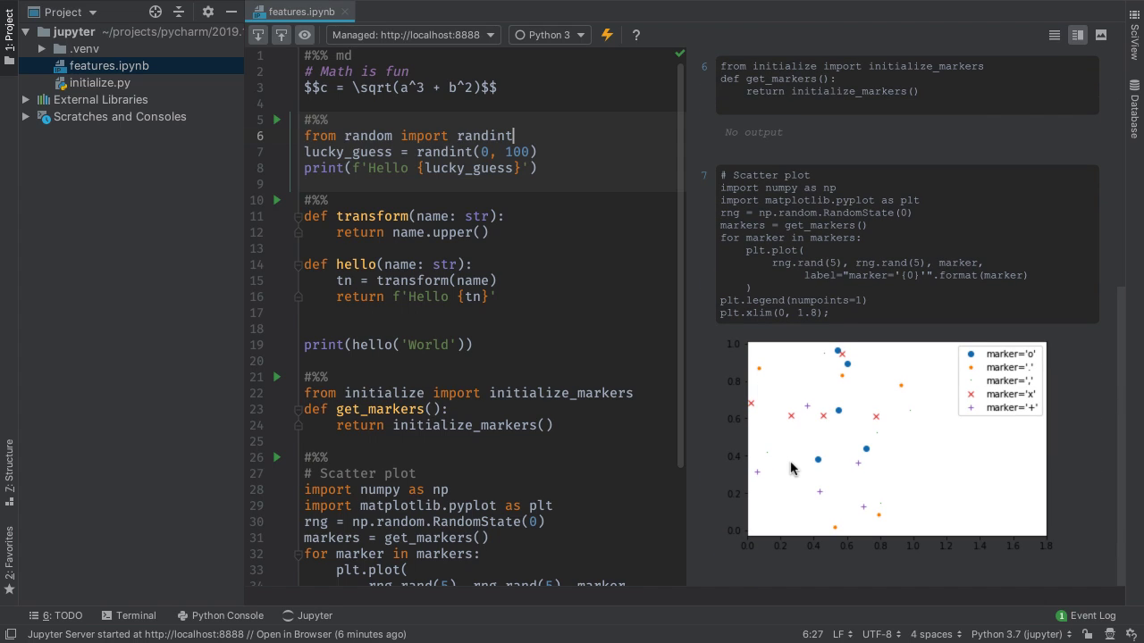
mouse_move(293, 577)
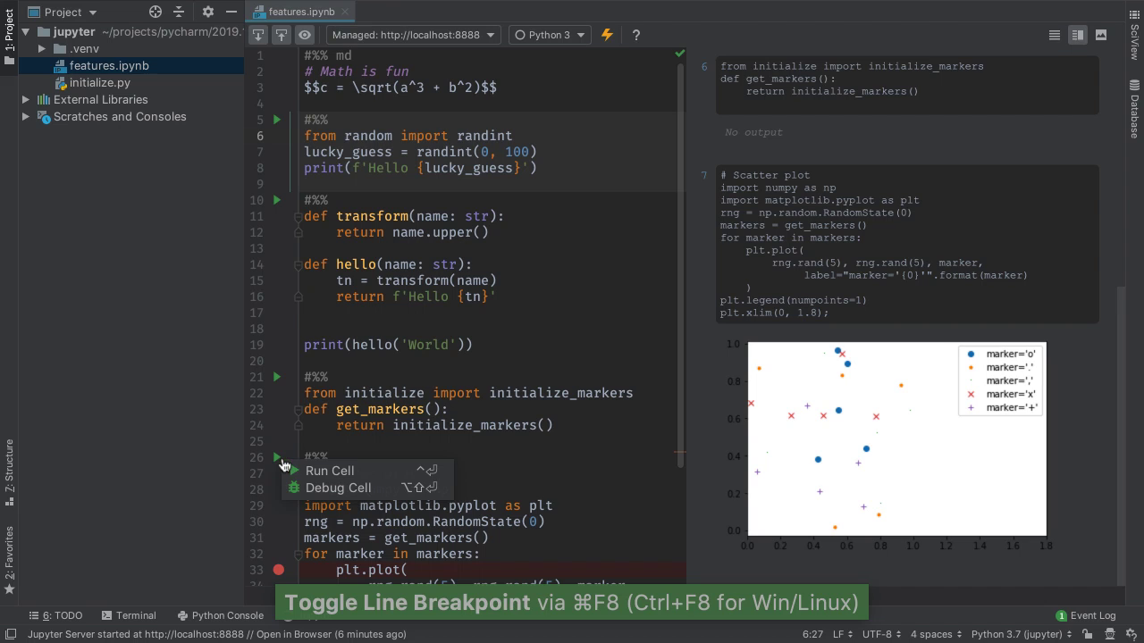
Step: Debug the scatter plot cell, inspect marker, resume to the next iteration and step over
left_click(340, 486)
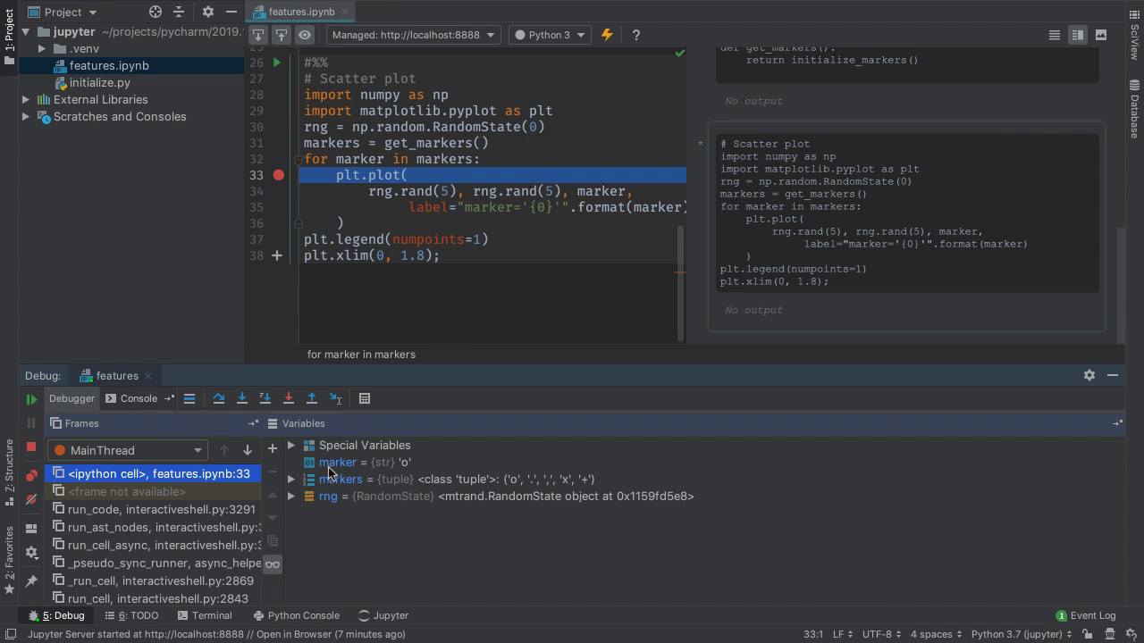
left_click(289, 479)
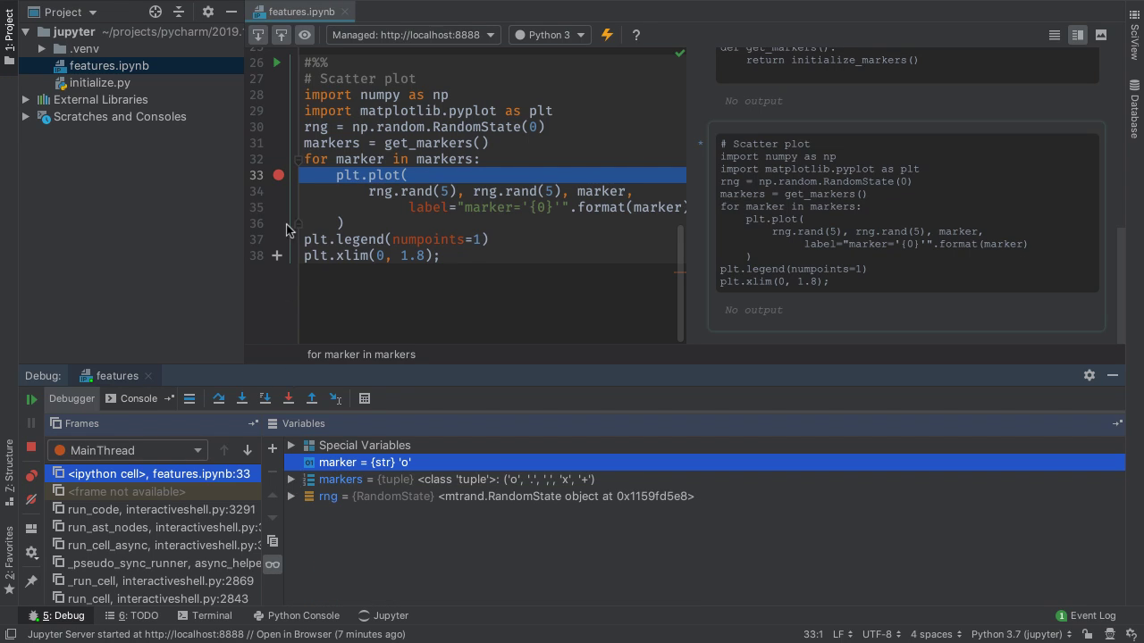
type("m")
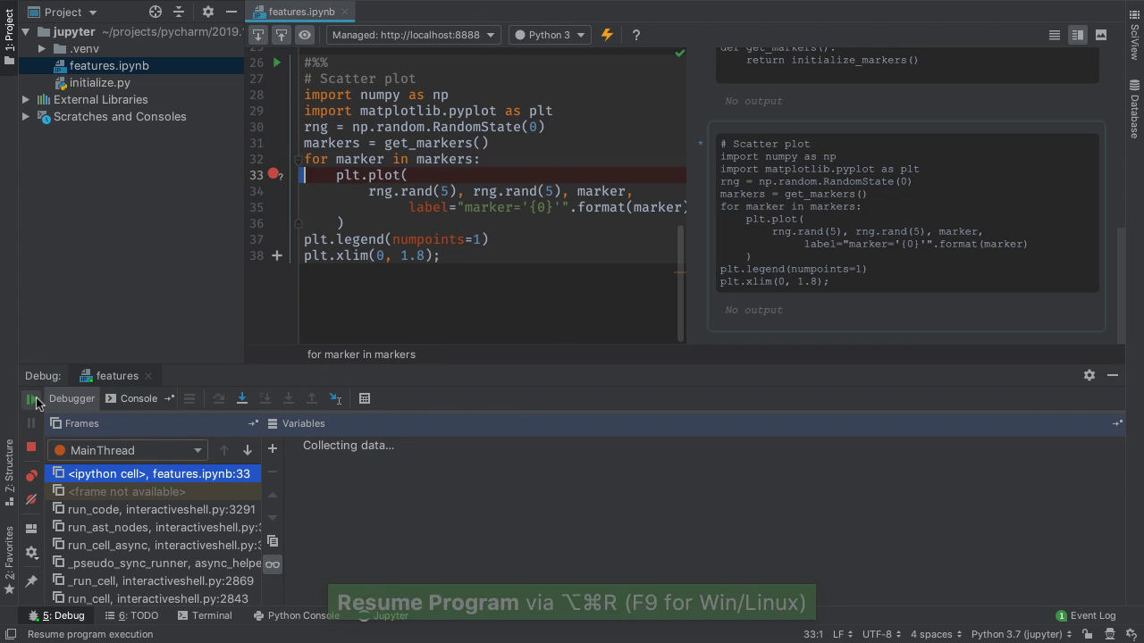
left_click(190, 398)
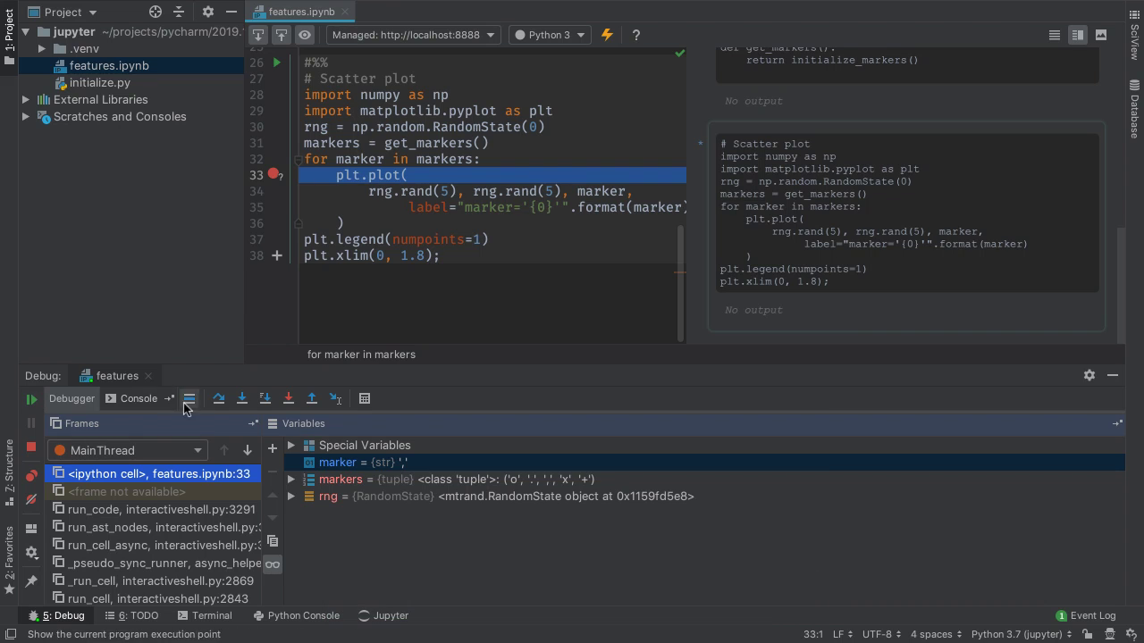
left_click(218, 399)
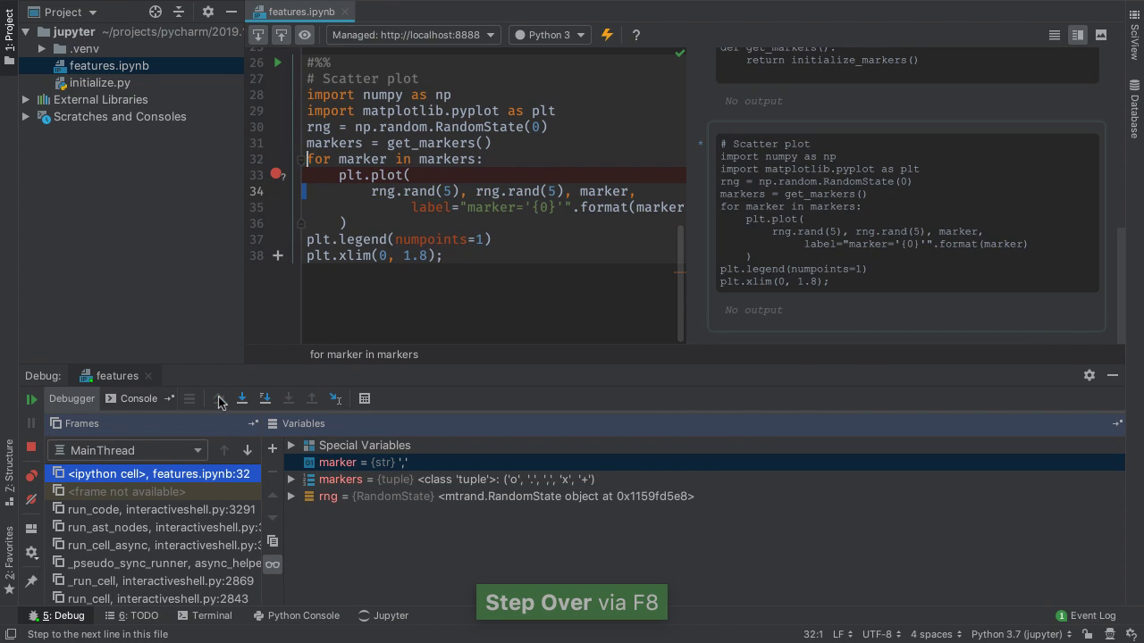
left_click(218, 398)
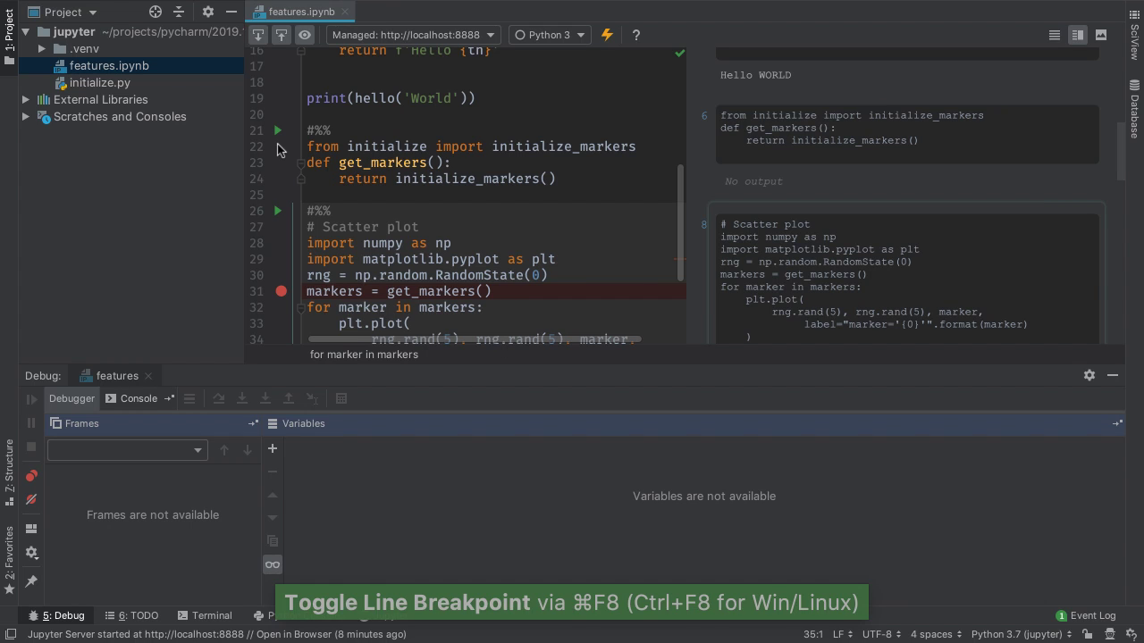
Step: Debug the get_markers cell and step into its next executed line
left_click(277, 131)
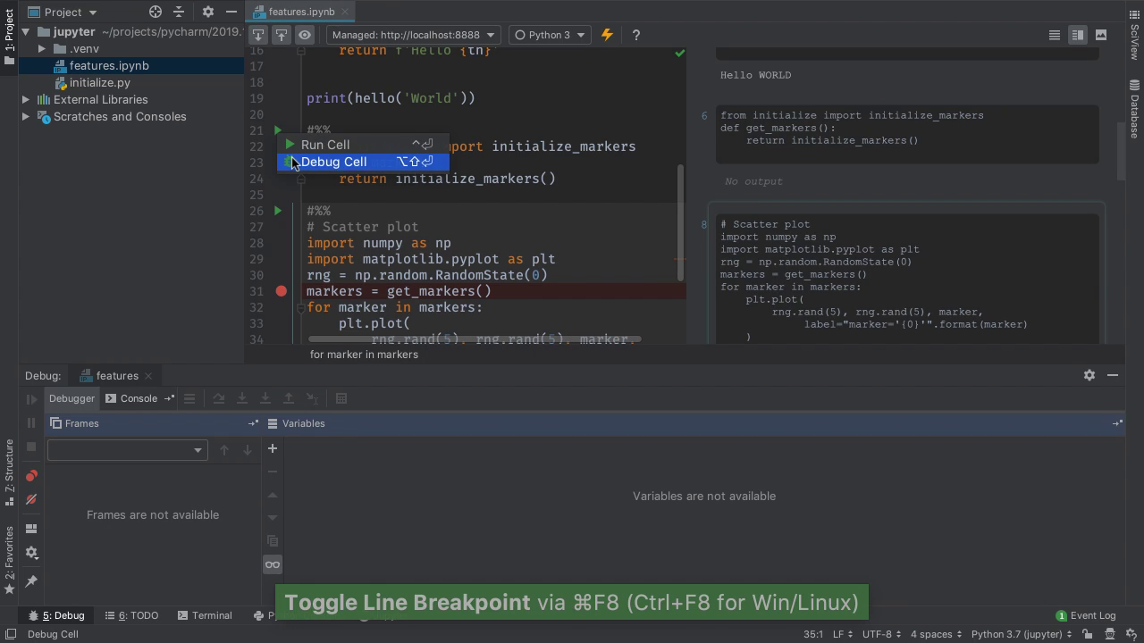
left_click(332, 161)
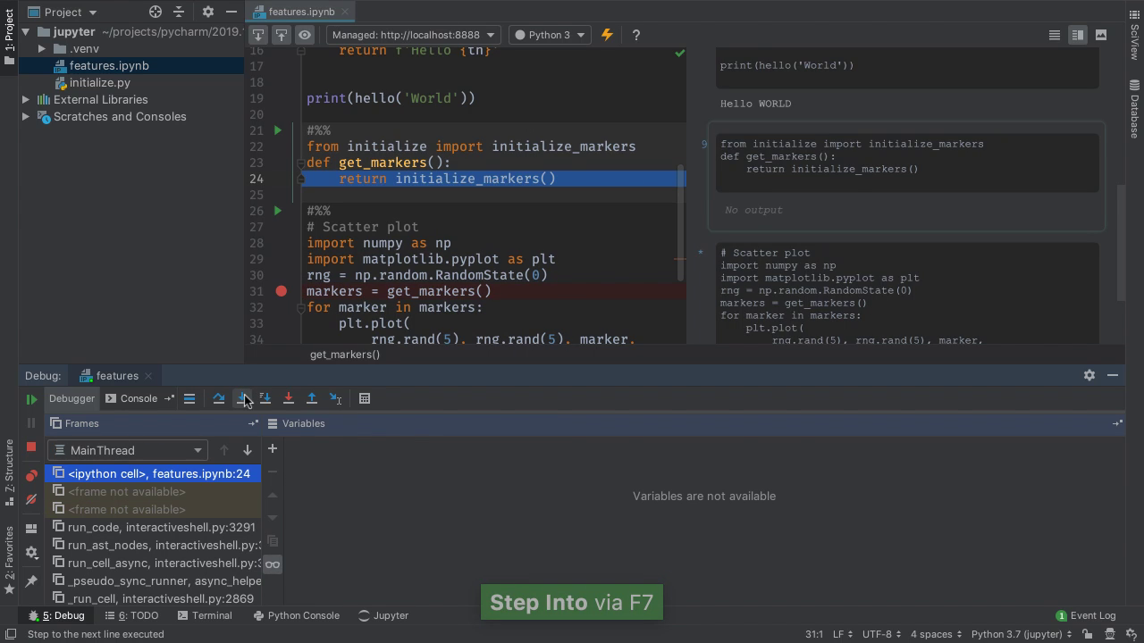
left_click(243, 399)
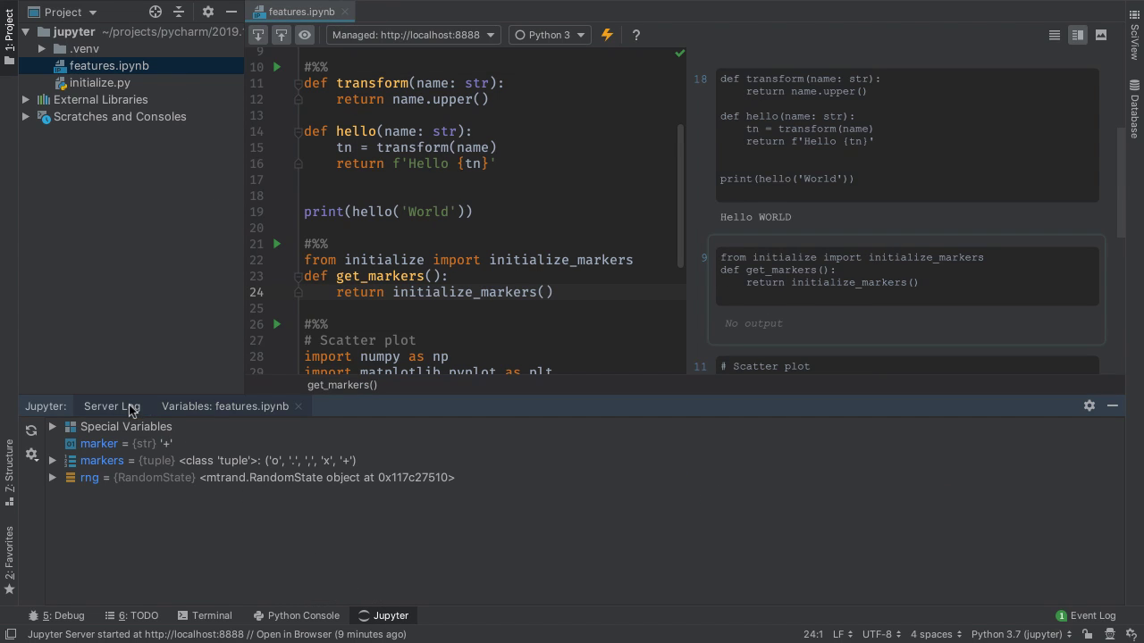
Step: Check the Jupyter server log, then expand the markers tuple in the variables view
left_click(111, 406)
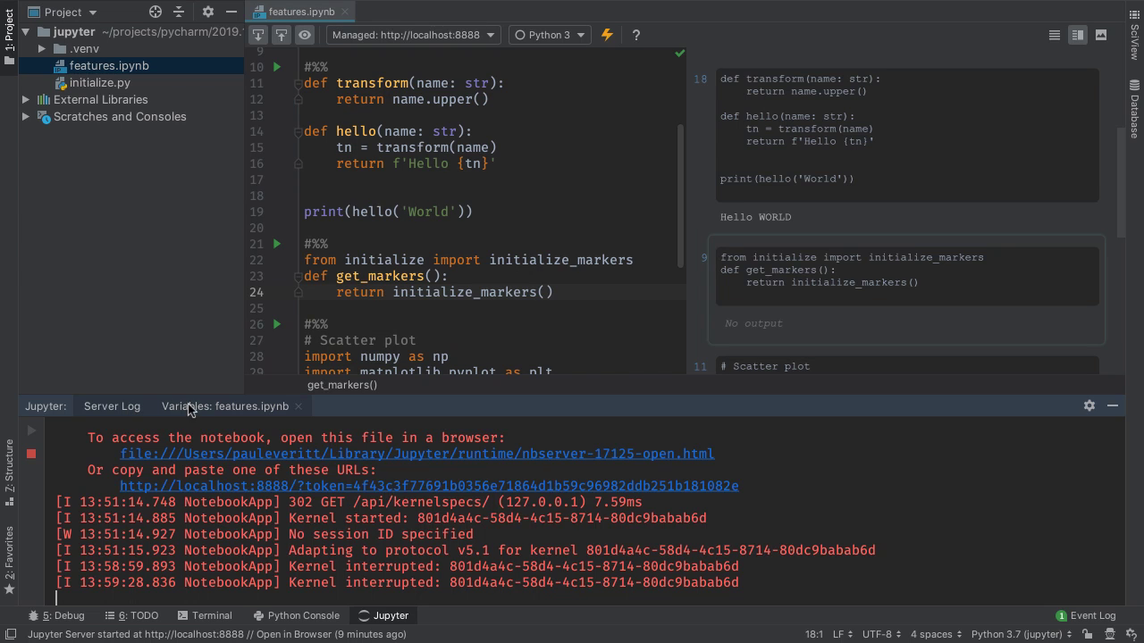
left_click(225, 405)
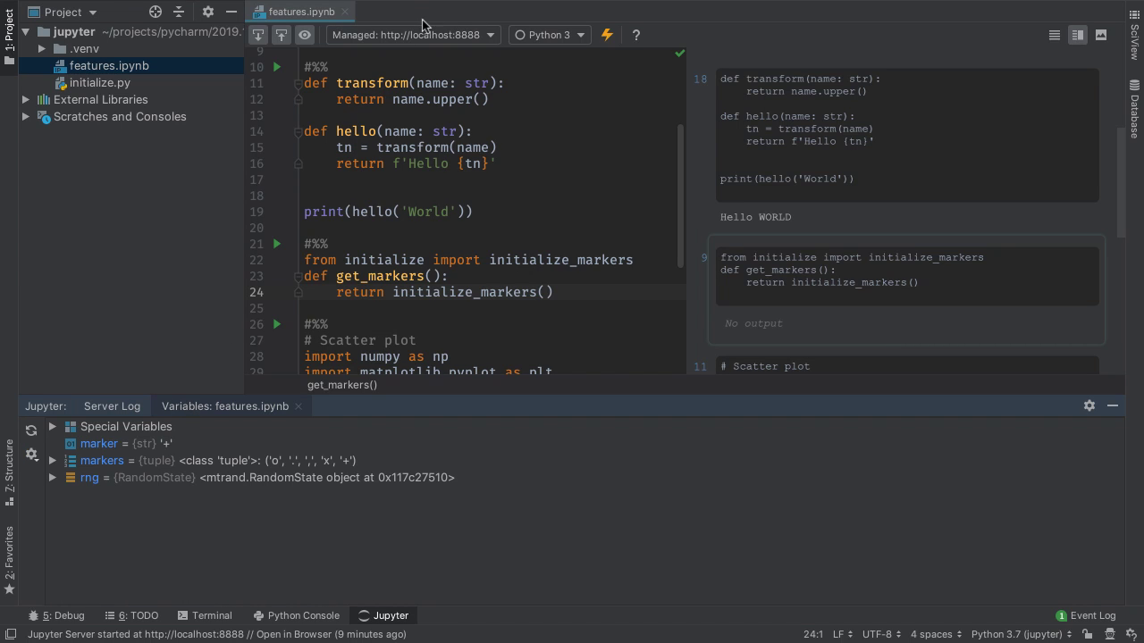
mouse_move(552, 41)
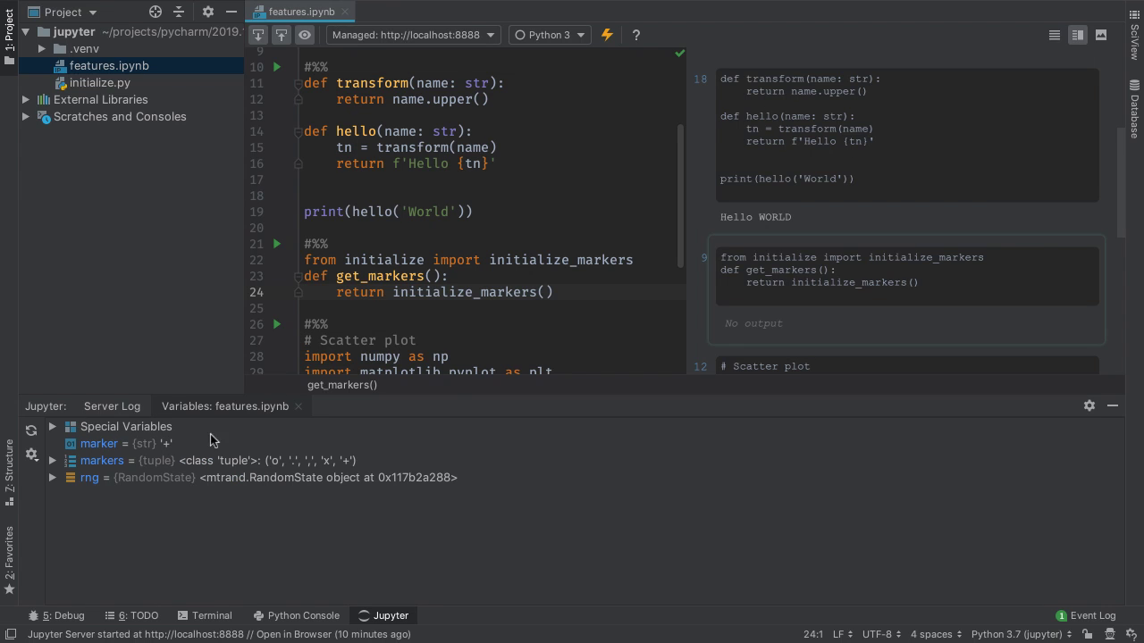
mouse_move(128, 458)
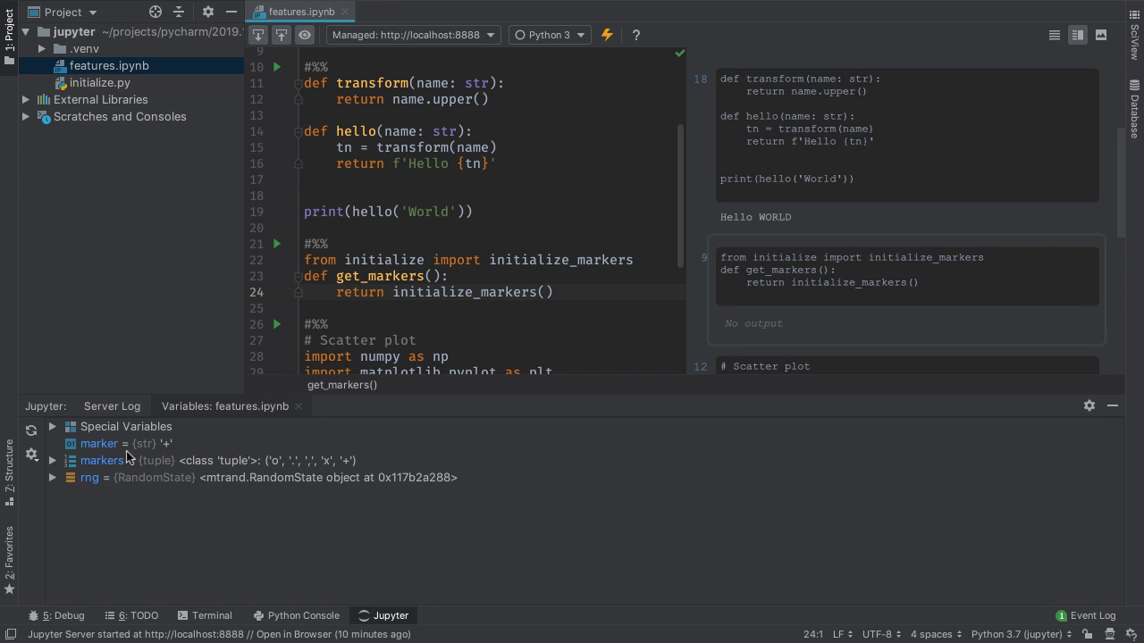
left_click(52, 461)
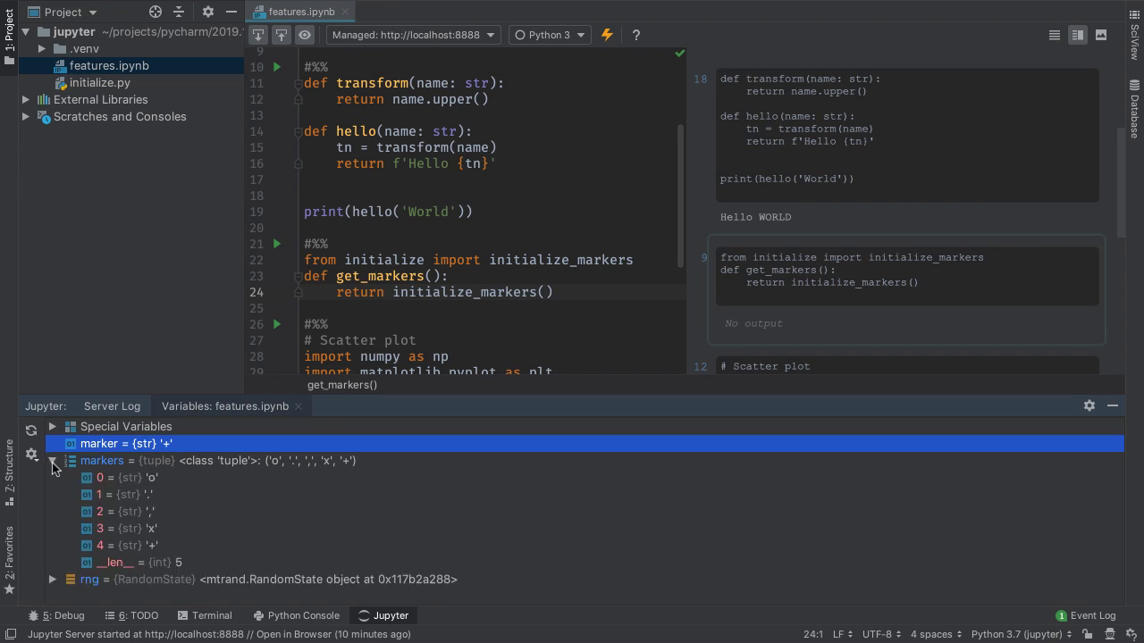
mouse_move(90, 472)
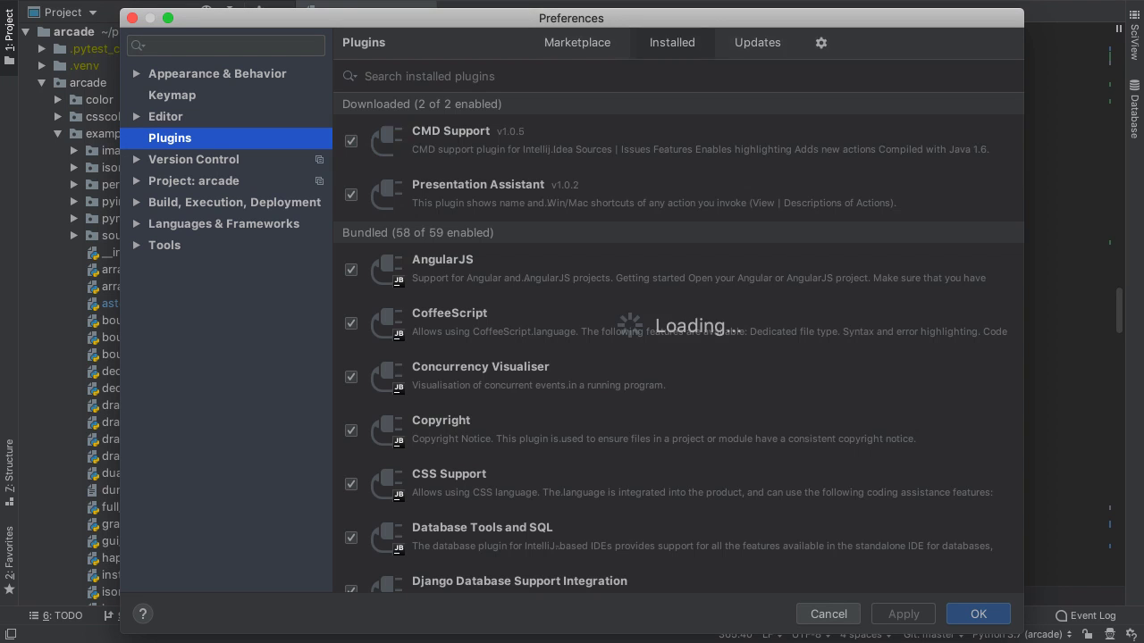
Step: Find the Dark Purple Theme in the plugin marketplace, install it and restart the IDE
left_click(577, 43)
type("tag: UI")
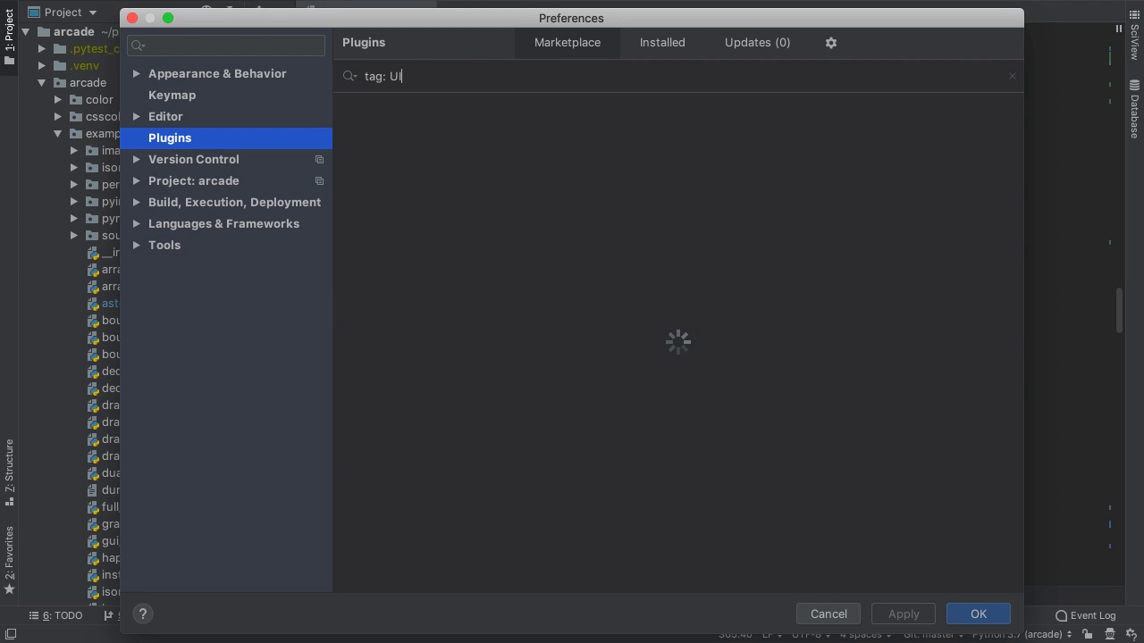
type("purple")
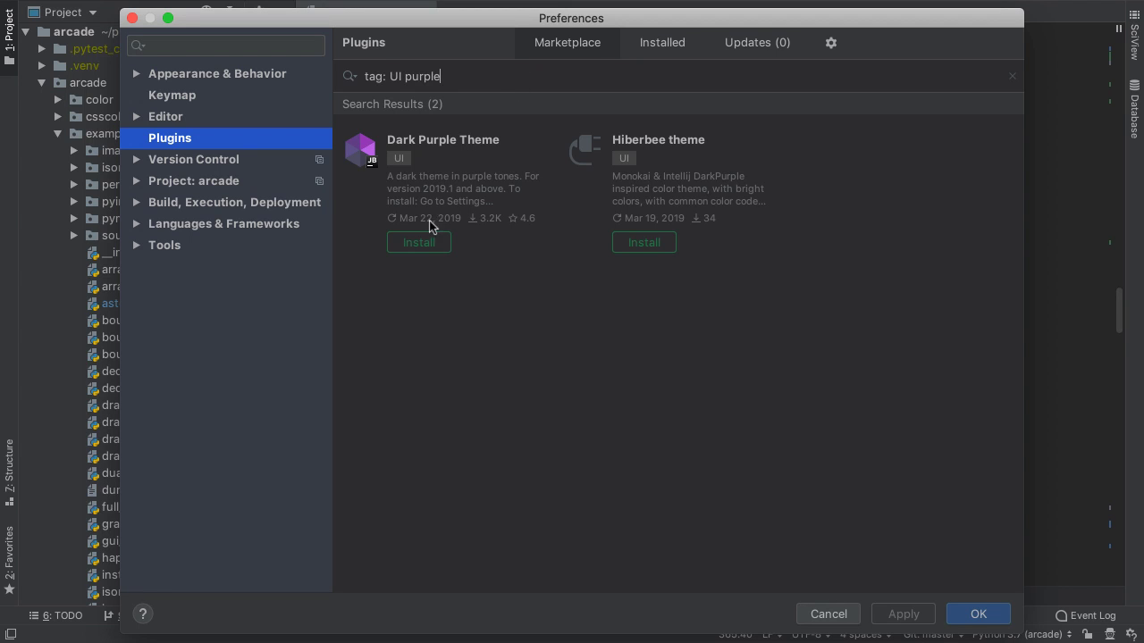
left_click(418, 243)
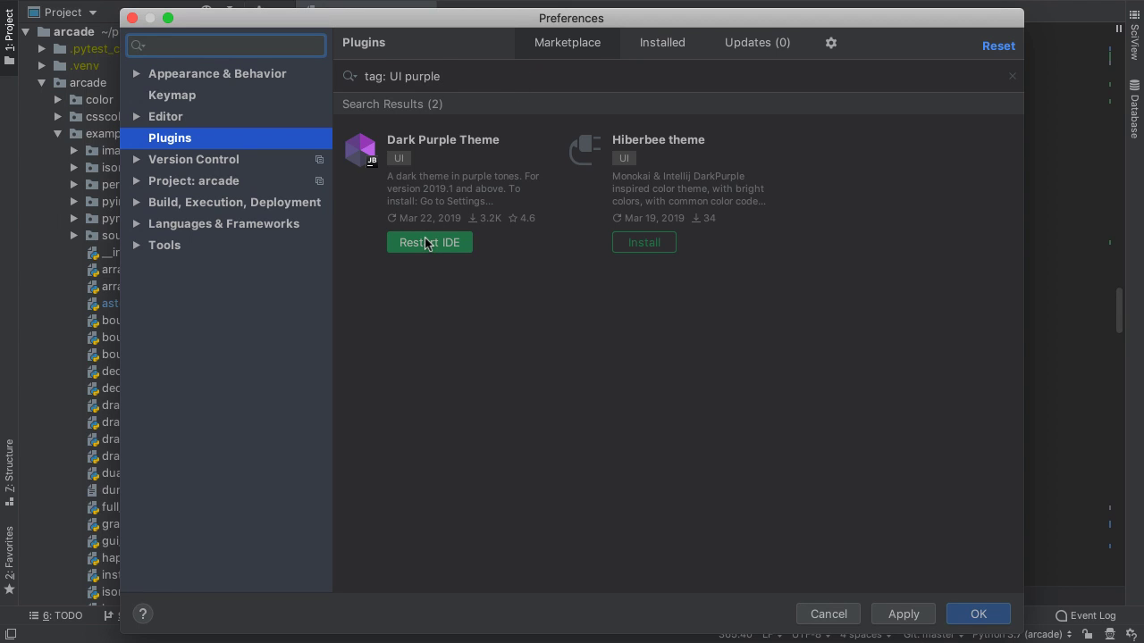
left_click(429, 243)
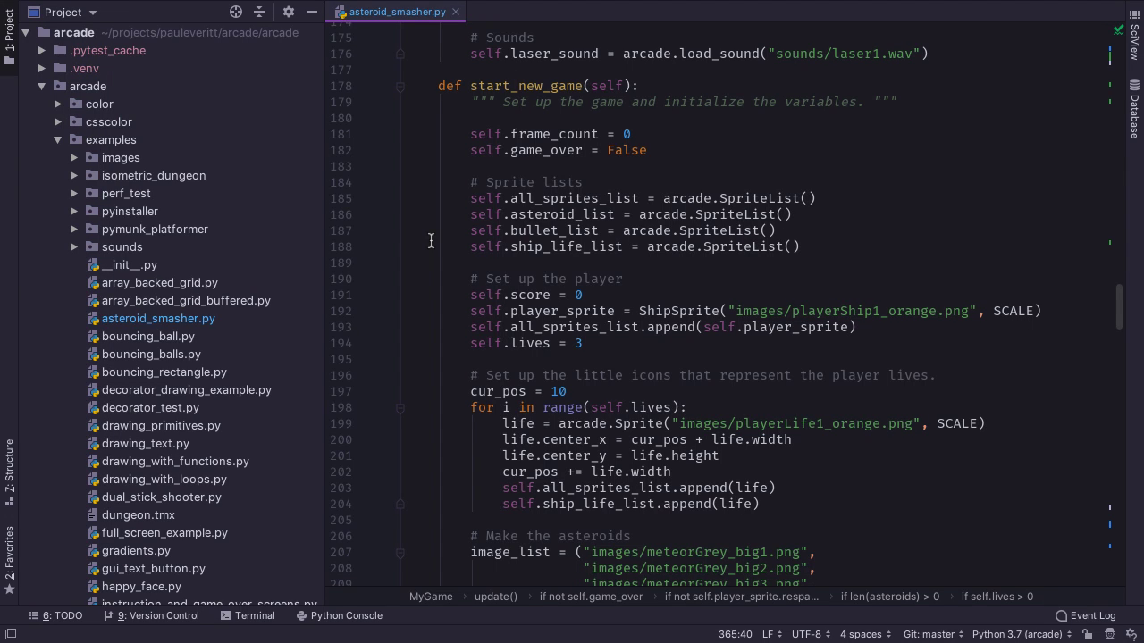
mouse_move(715, 161)
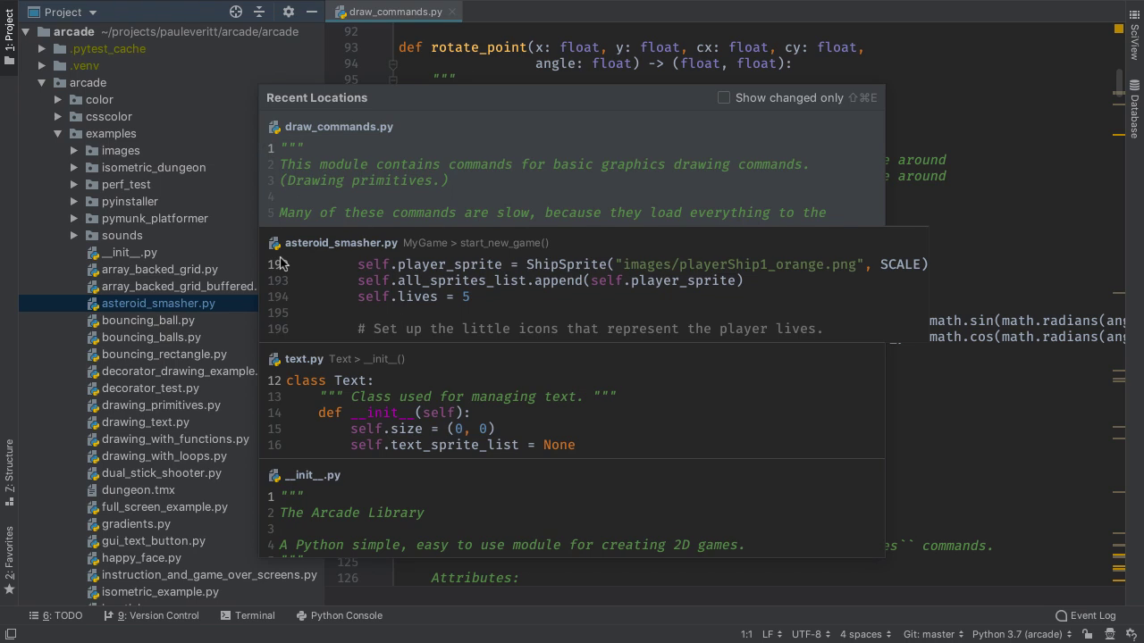
mouse_move(463, 275)
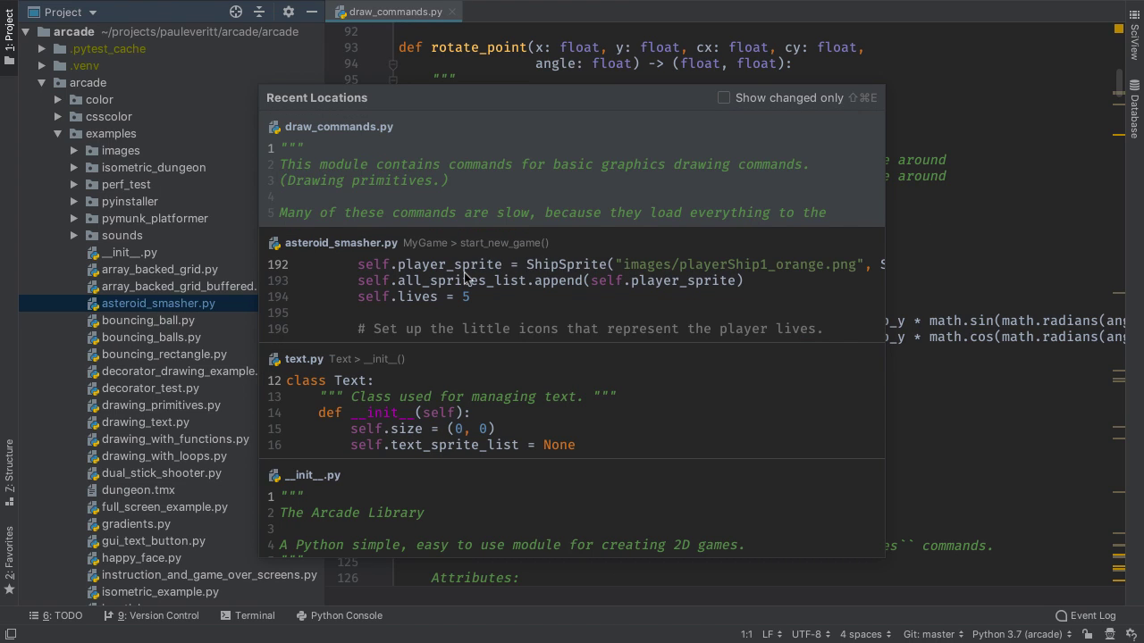
Step: Filter Recent Locations by 'ship' and jump back to the spot in asteroid_smasher.py
type("ship")
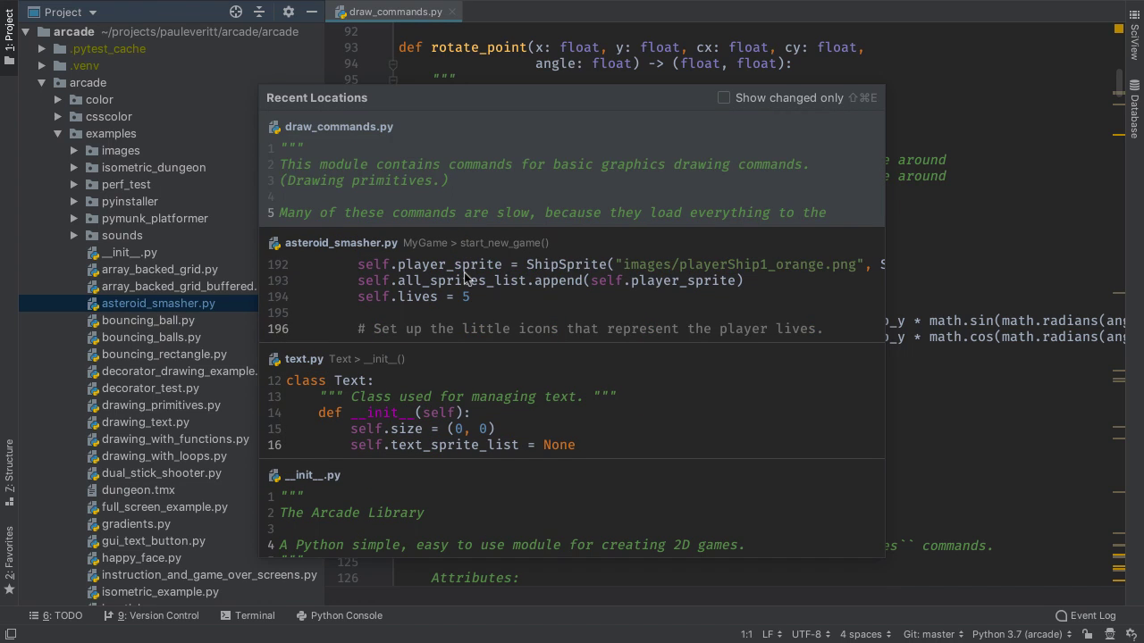
left_click(723, 97)
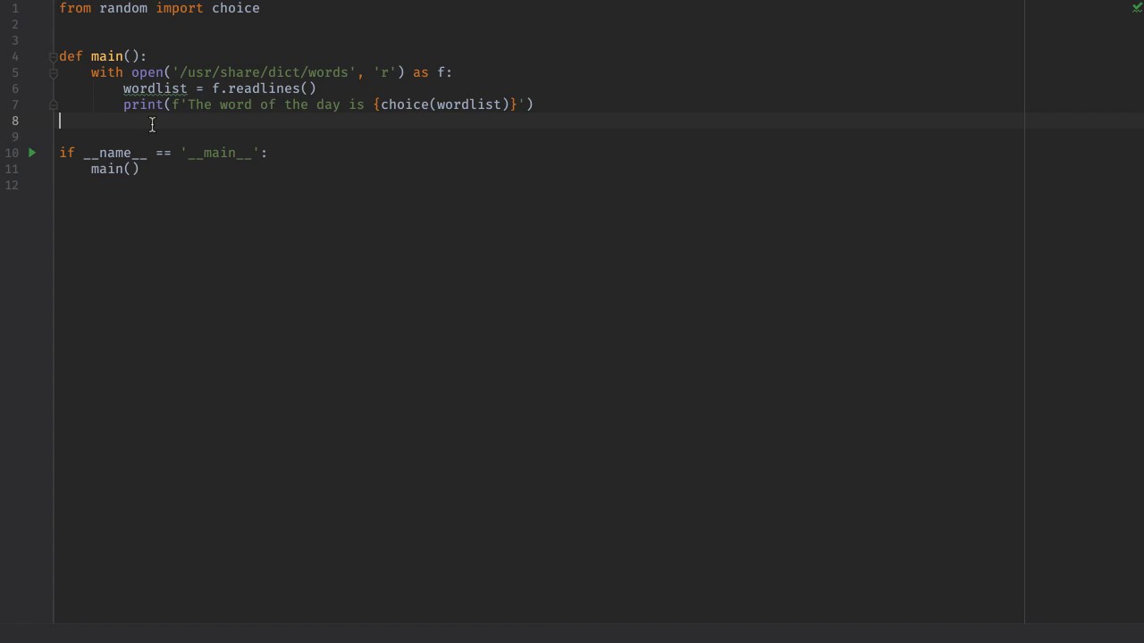
Step: Break on the print line and expand wordlist in the debugger to see its words
double_click(154, 90)
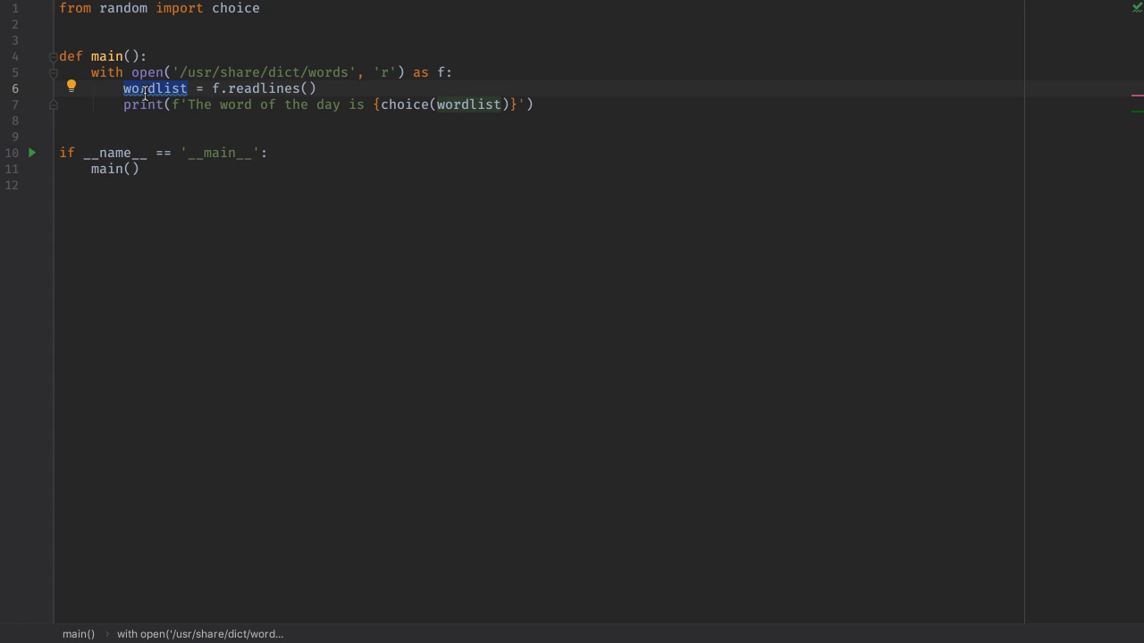
left_click(35, 104)
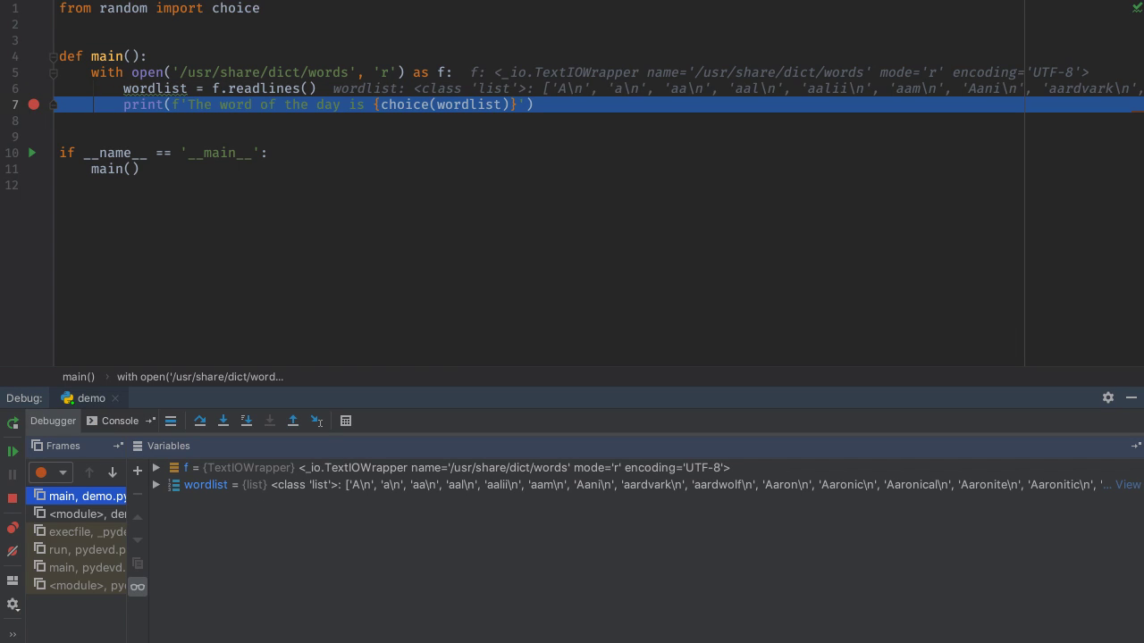
left_click(156, 485)
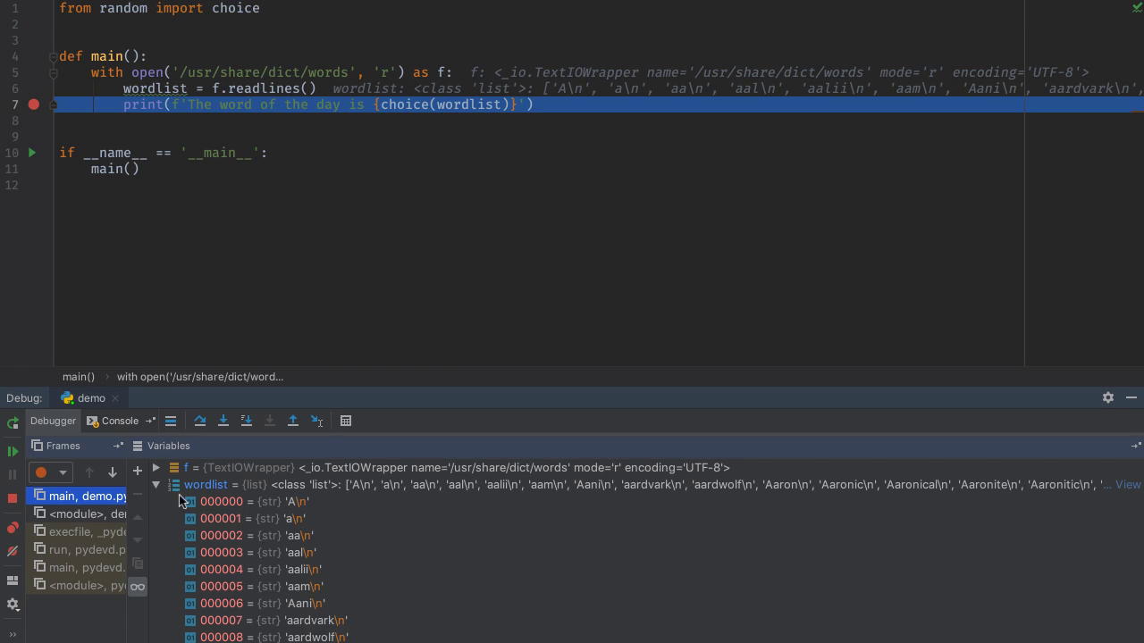
scroll("down", 3)
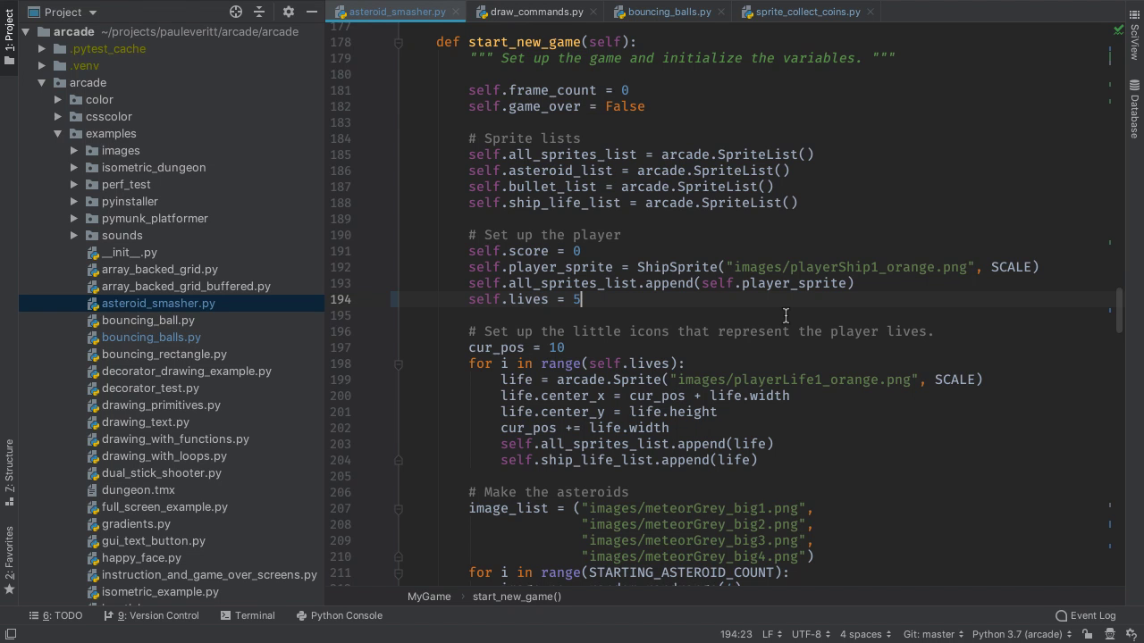
mouse_move(1010, 635)
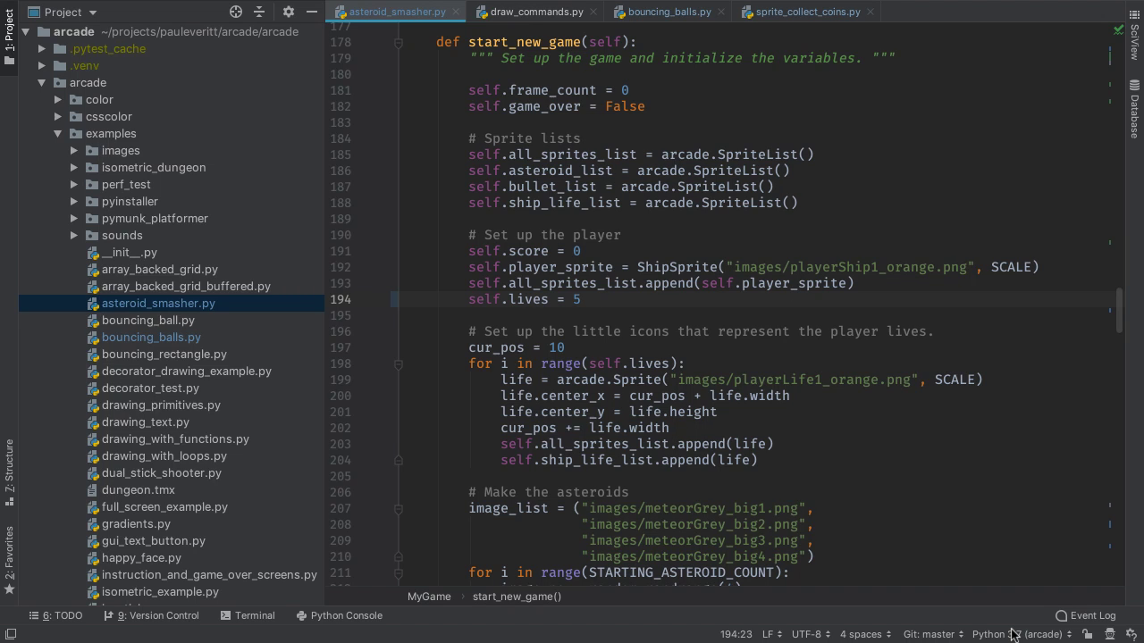
Step: Show the status-bar interpreter list with Python 3.7 (arcade) and Python 3.6
left_click(1015, 634)
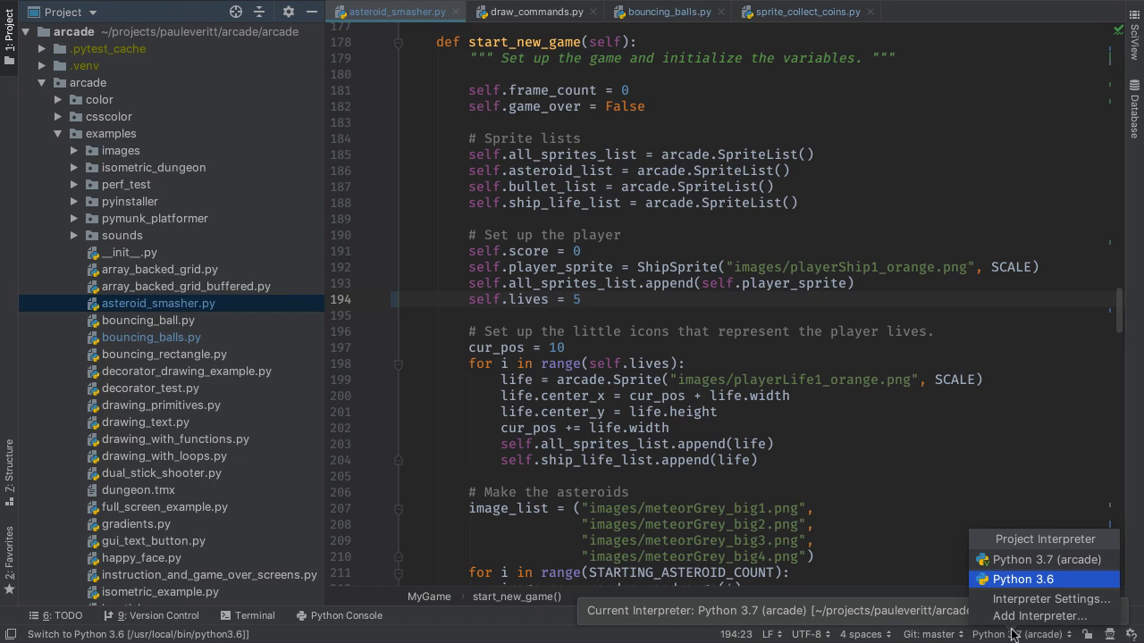
mouse_move(1038, 615)
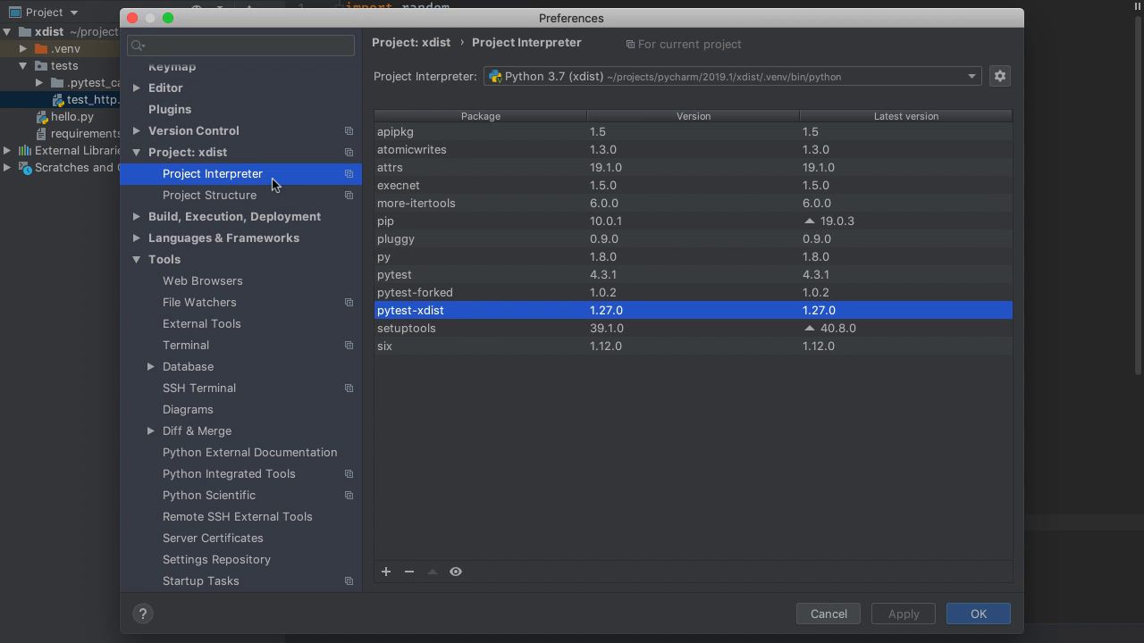
mouse_move(443, 315)
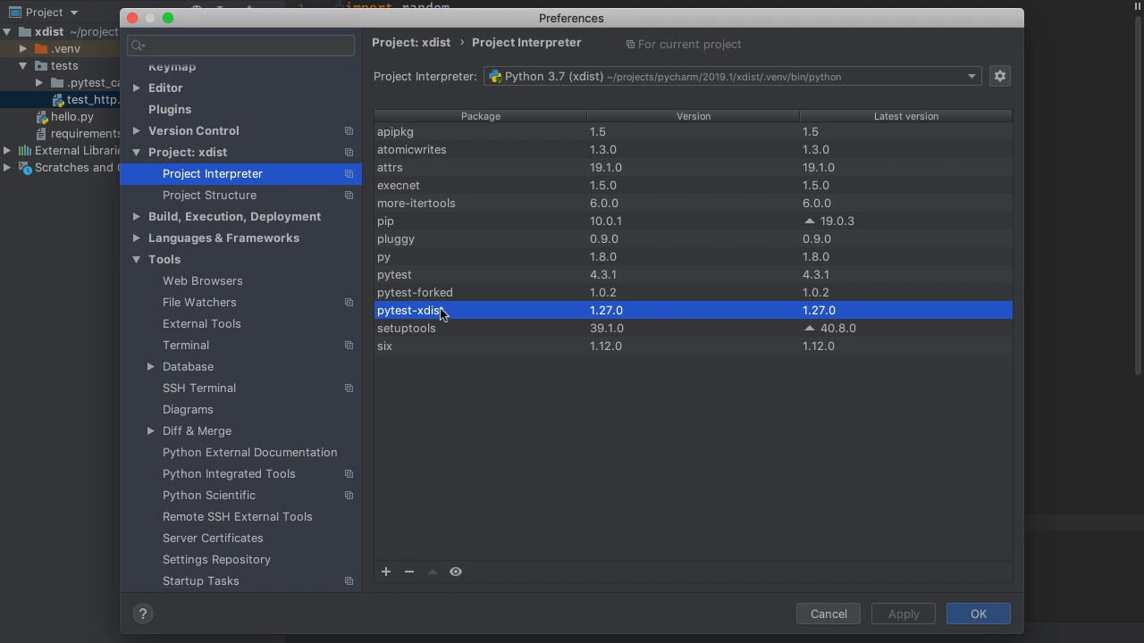
Step: Confirm pytest-xdist is installed and set All Tests additional arguments to -n 3
left_click(826, 614)
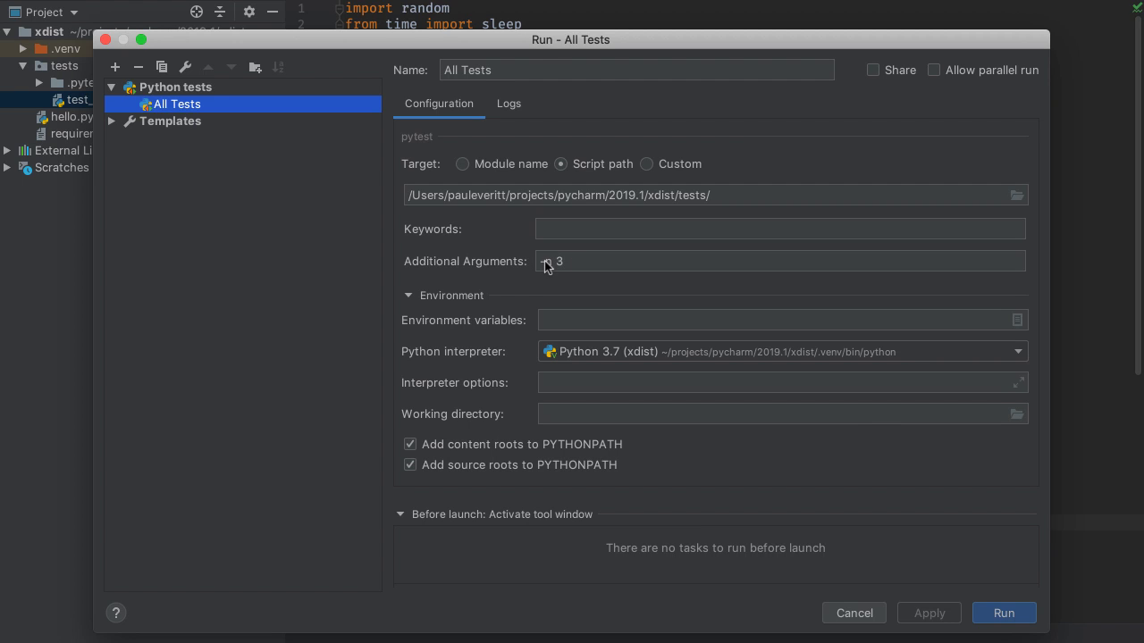
left_click(852, 613)
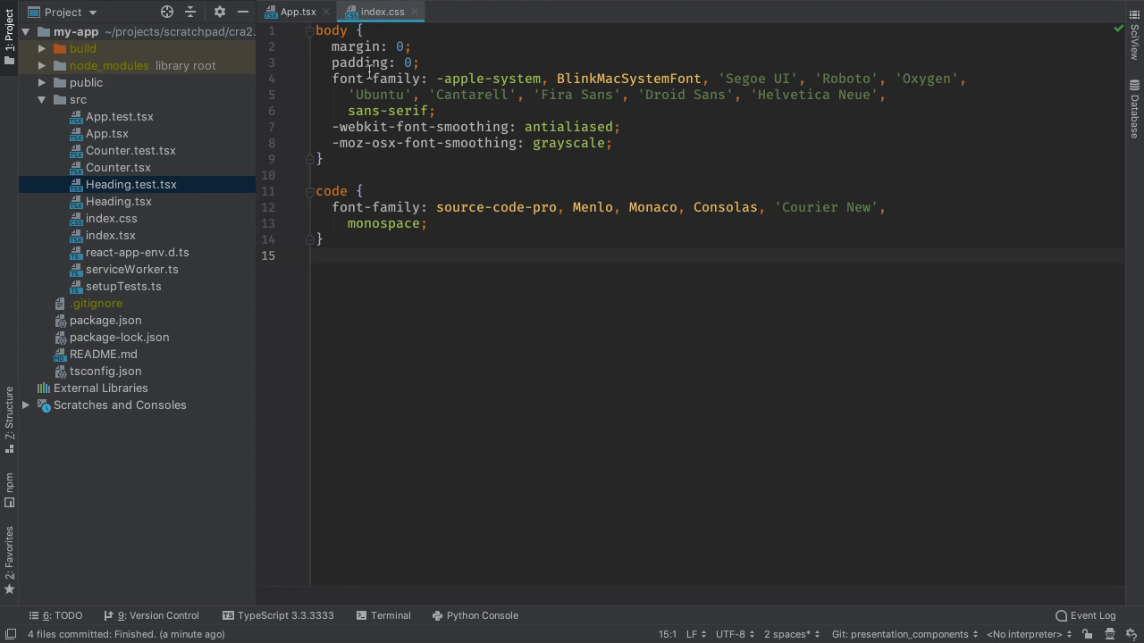
Step: Show quick documentation for the CSS padding property in index.css
left_click(361, 63)
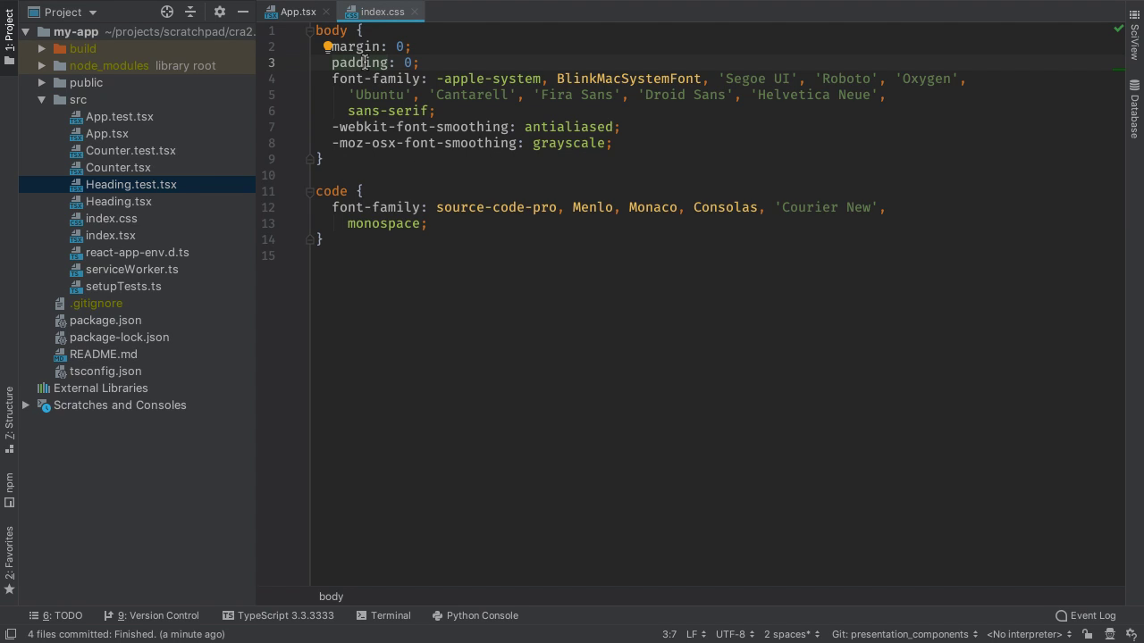
key("F1")
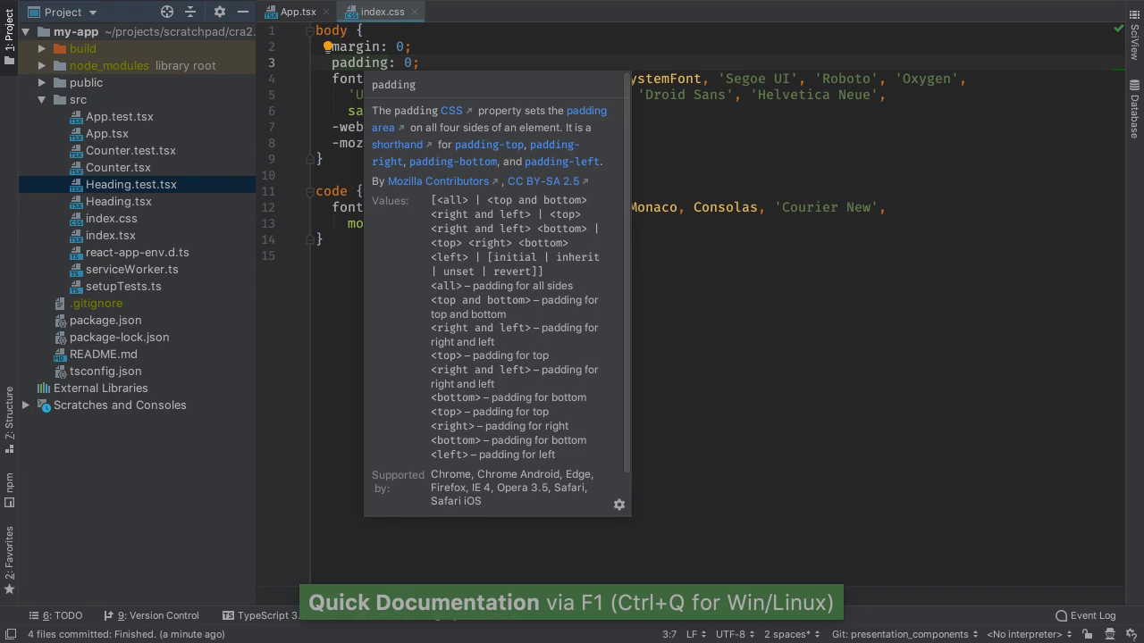
mouse_move(500, 124)
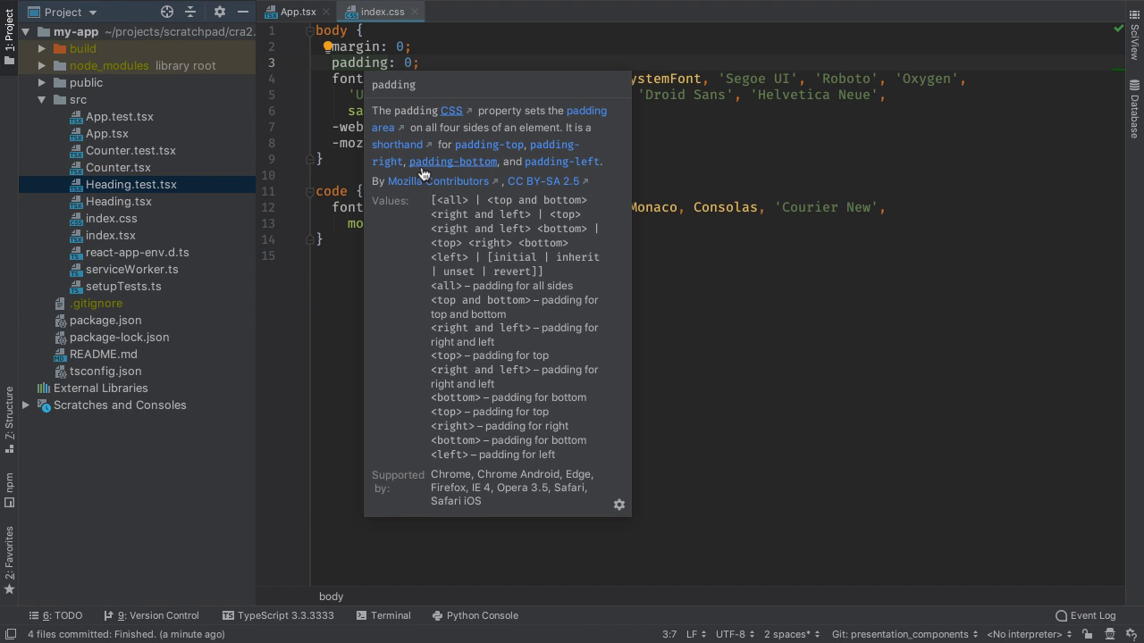
mouse_move(423, 171)
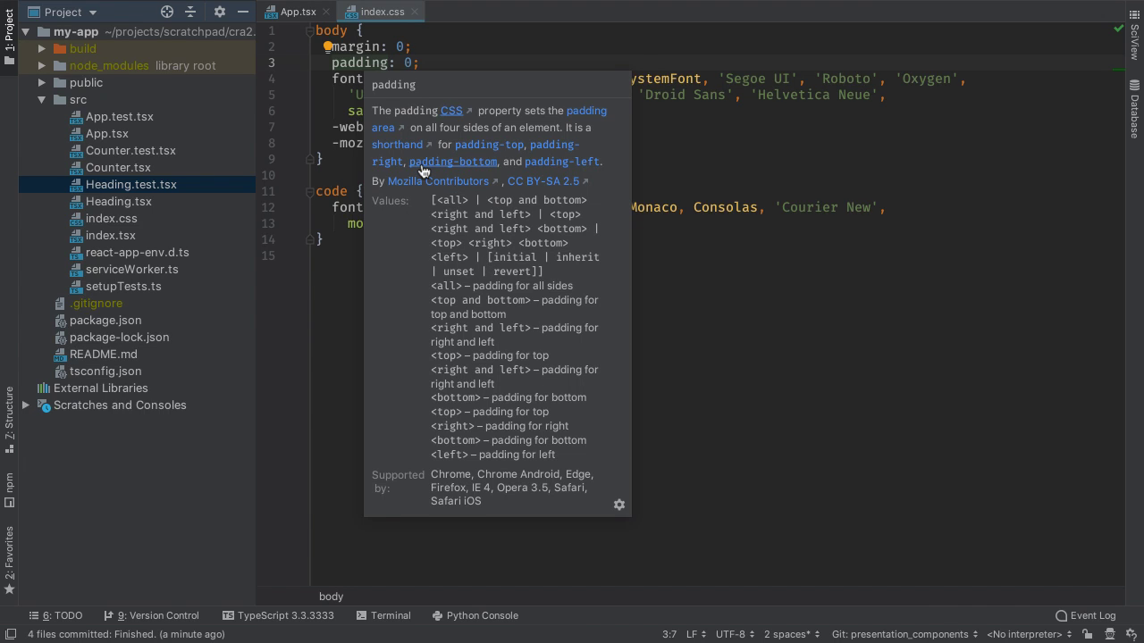